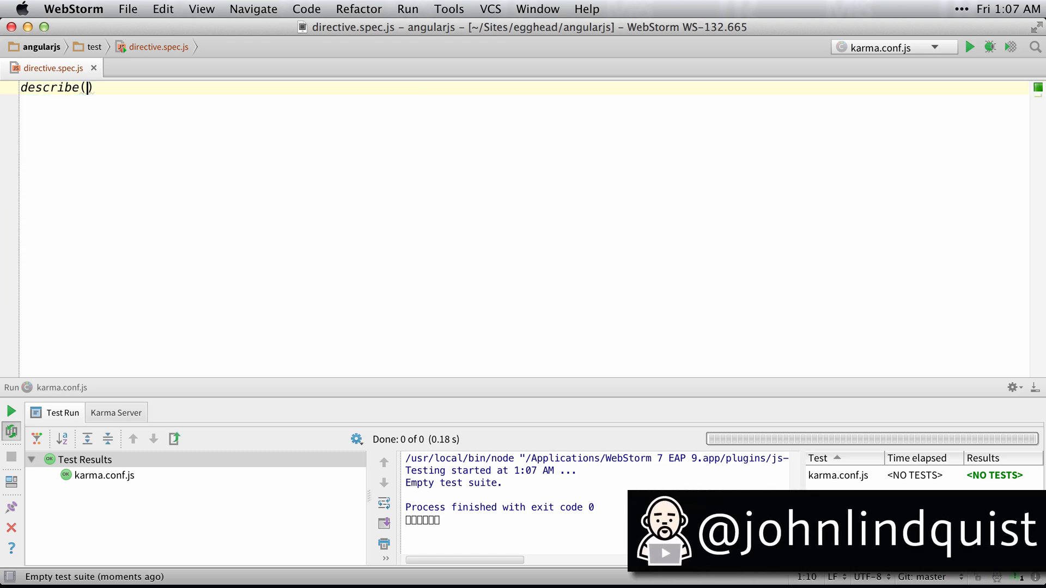
Write a 'Hello world' describe whose beforeEach assigns a suite-level element from angular.element('<div>{{2 + 2}}</div>')
{"action": "type", "text": "\"\""}
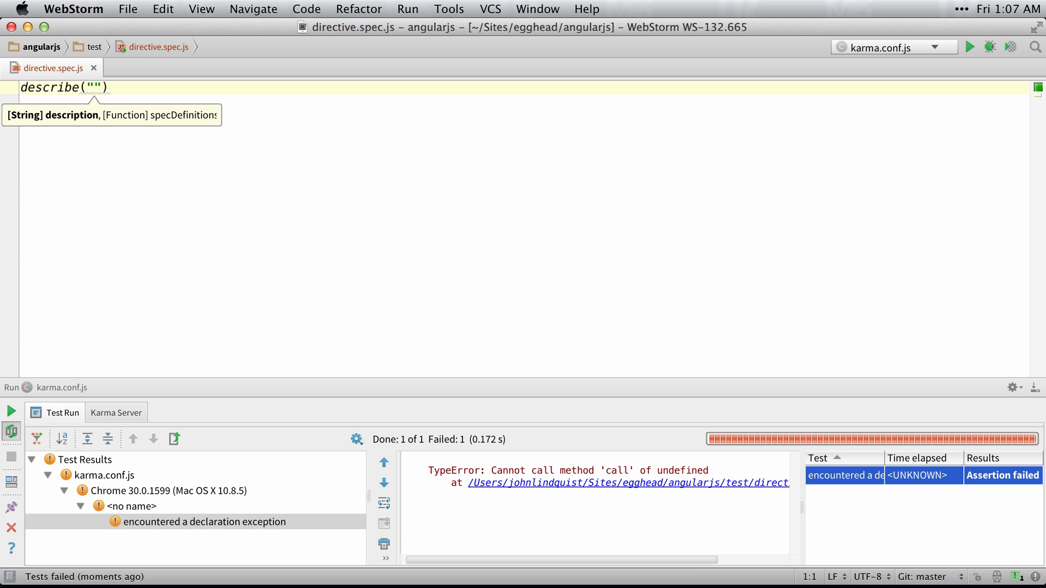
{"action": "type", "text": "Hello world"}
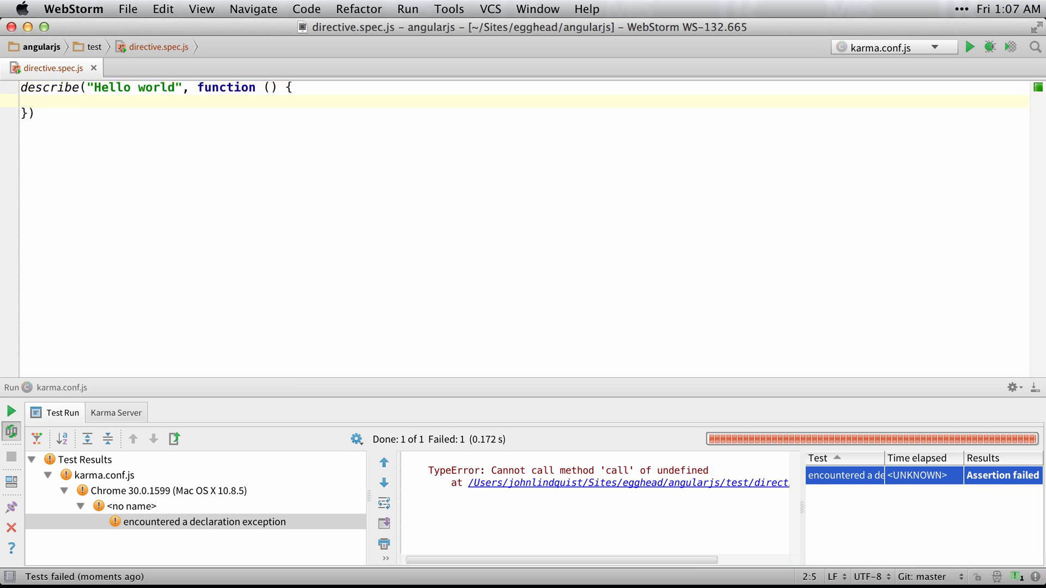
{"action": "type", "text": "b"}
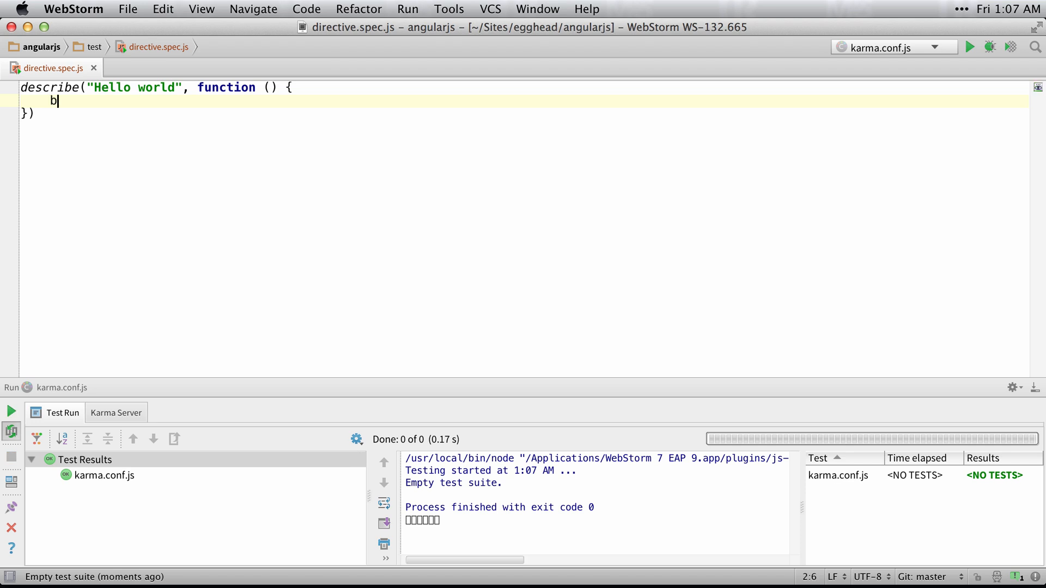
{"action": "type", "text": "eforeEach()"}
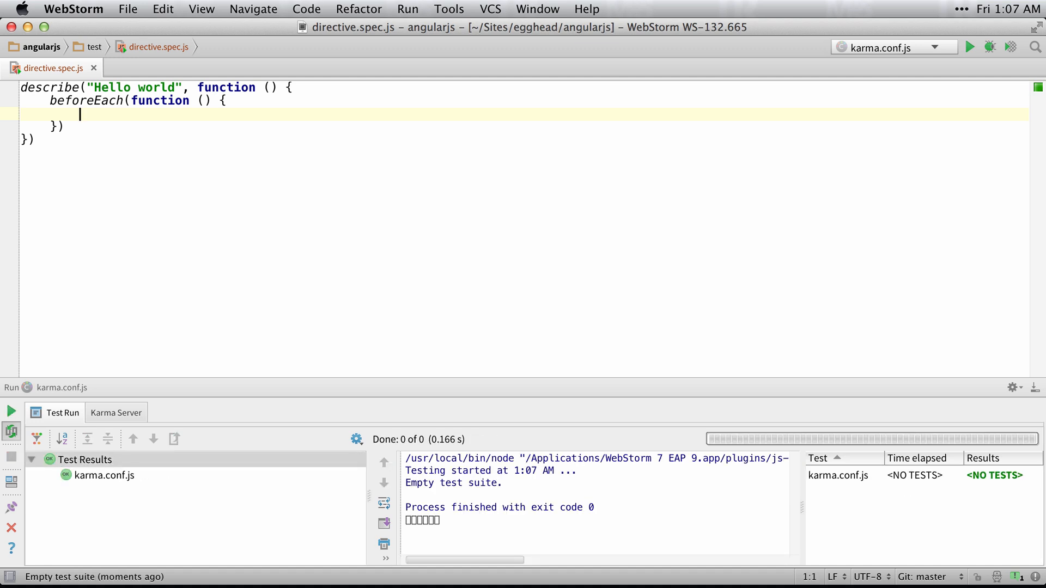
{"action": "type", "text": "angular.element(\""}
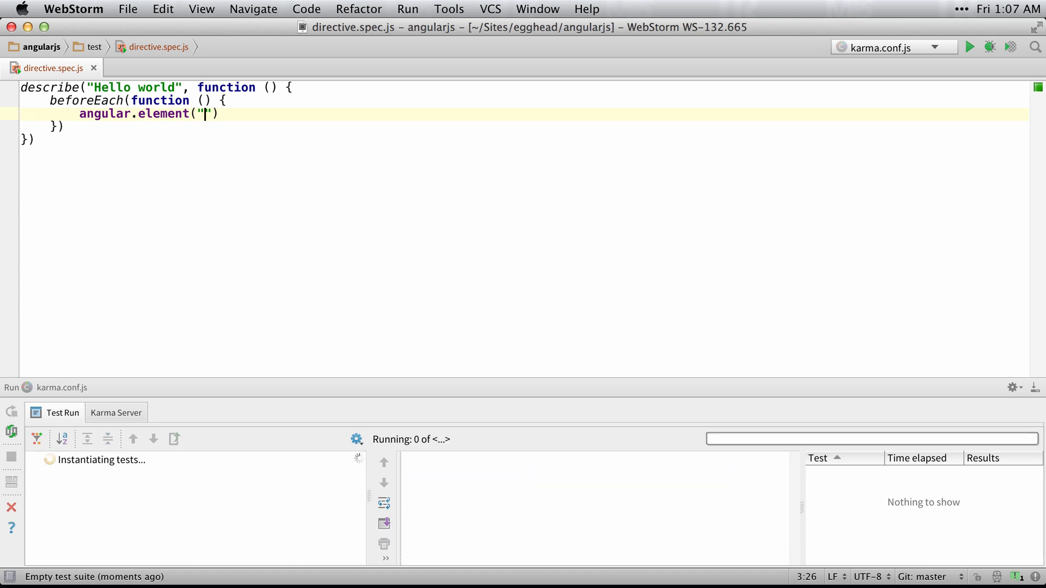
{"action": "type", "text": "<div>{</div>"}
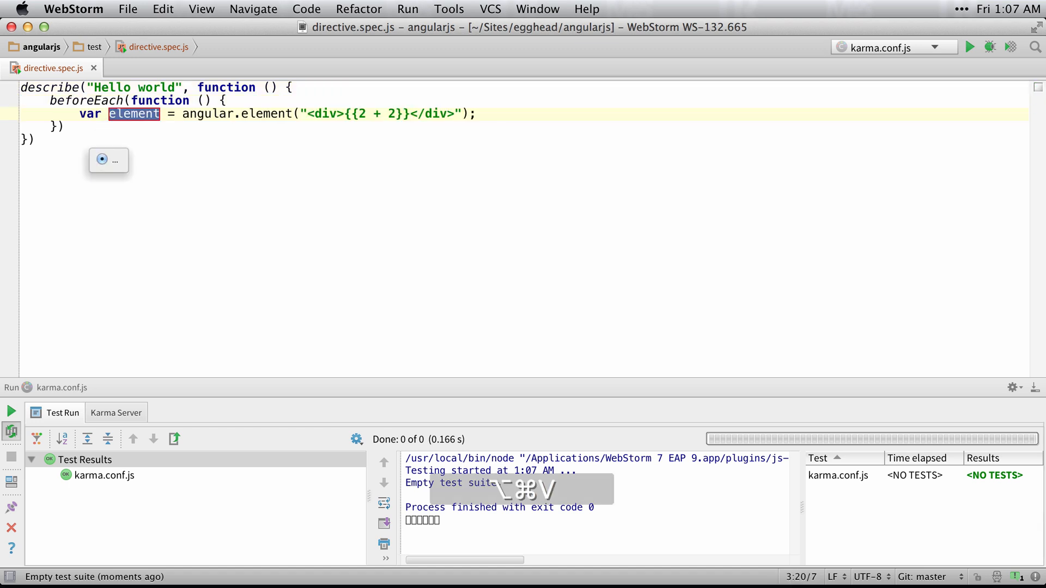
{"action": "left_click", "coordinate": [101, 160]}
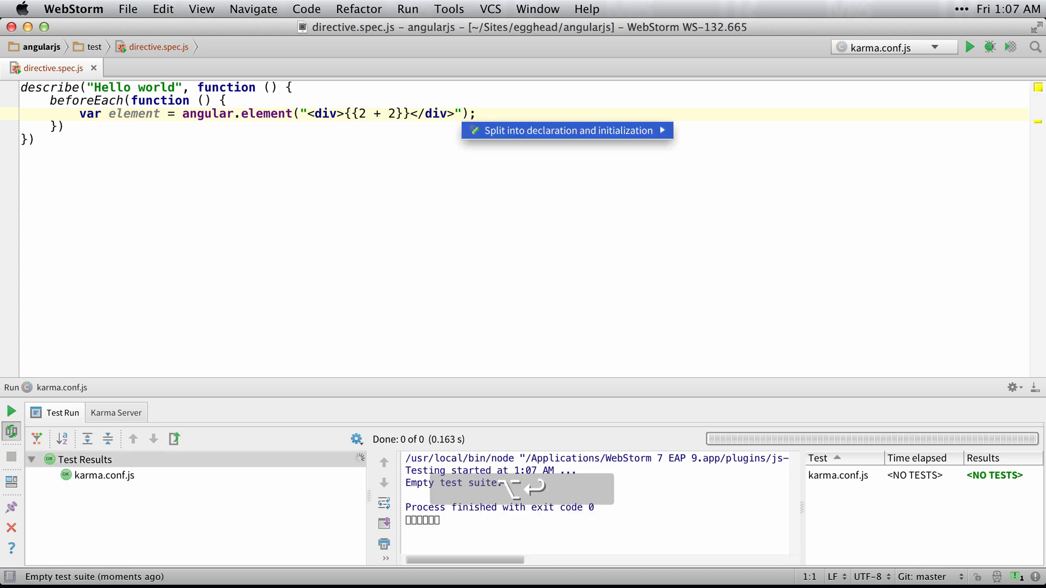
{"action": "left_click", "coordinate": [566, 130]}
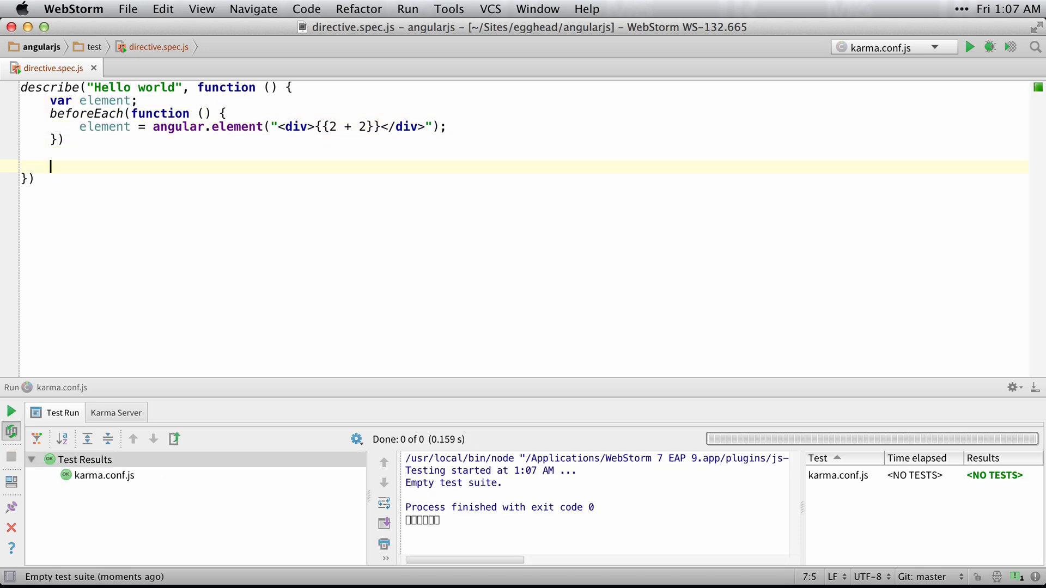
Add a 'should equal 4' spec expecting element.html() toBe '4', which Karma reports failing
{"action": "type", "text": "it"}
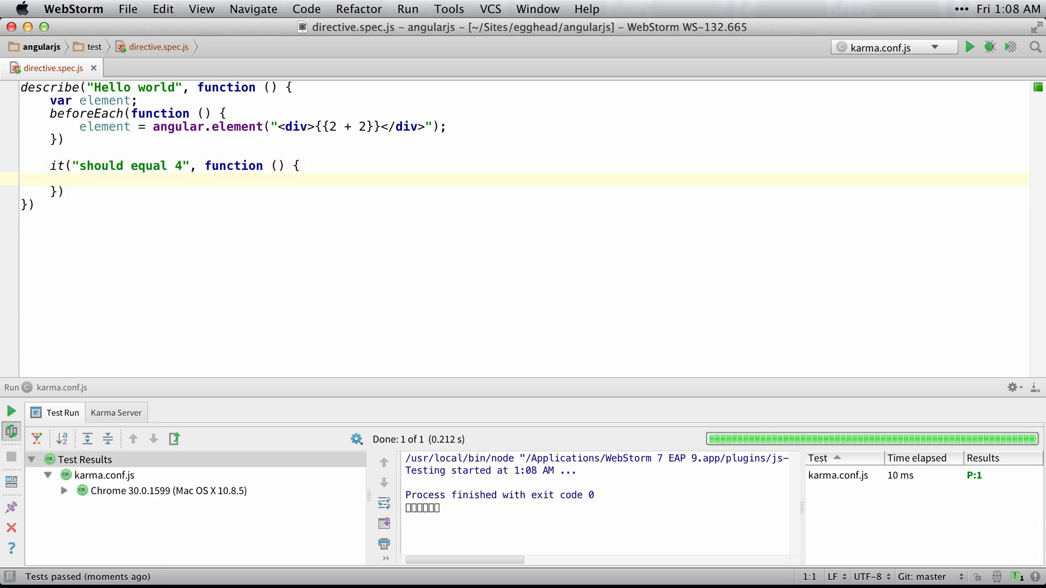
{"action": "type", "text": "expect("}
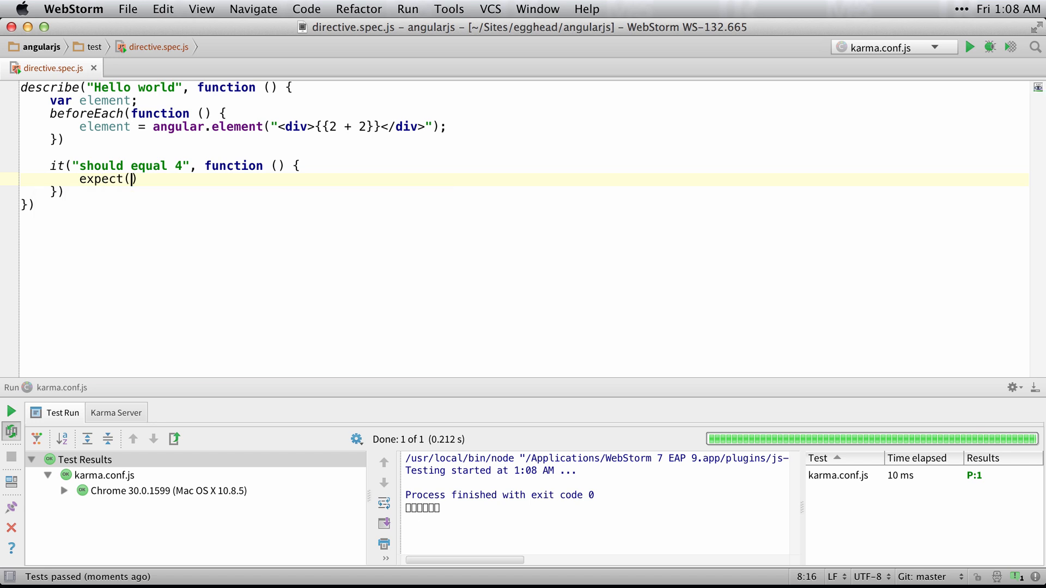
{"action": "type", "text": "element.html("}
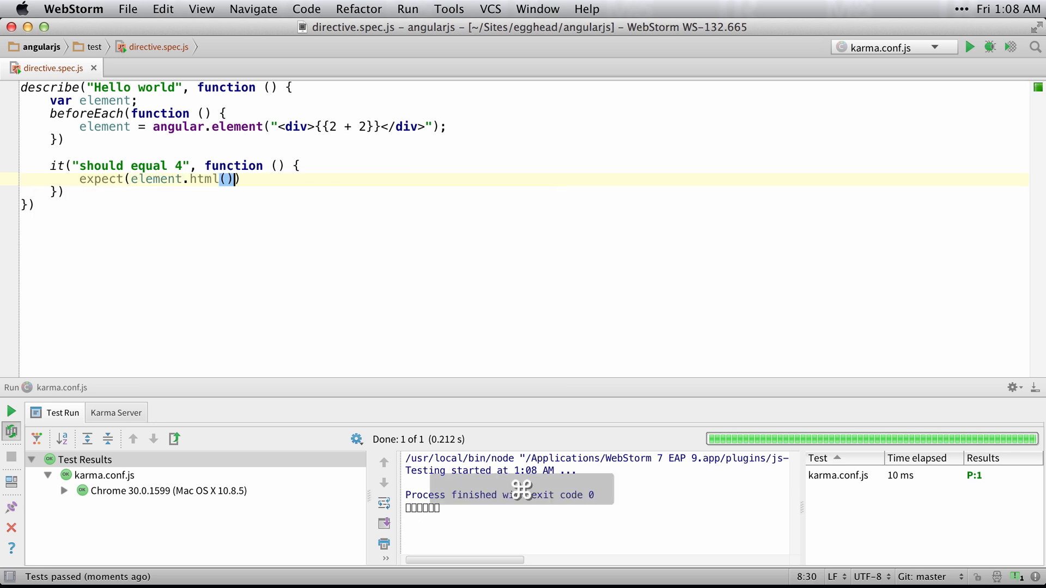
{"action": "type", "text": ").tob"}
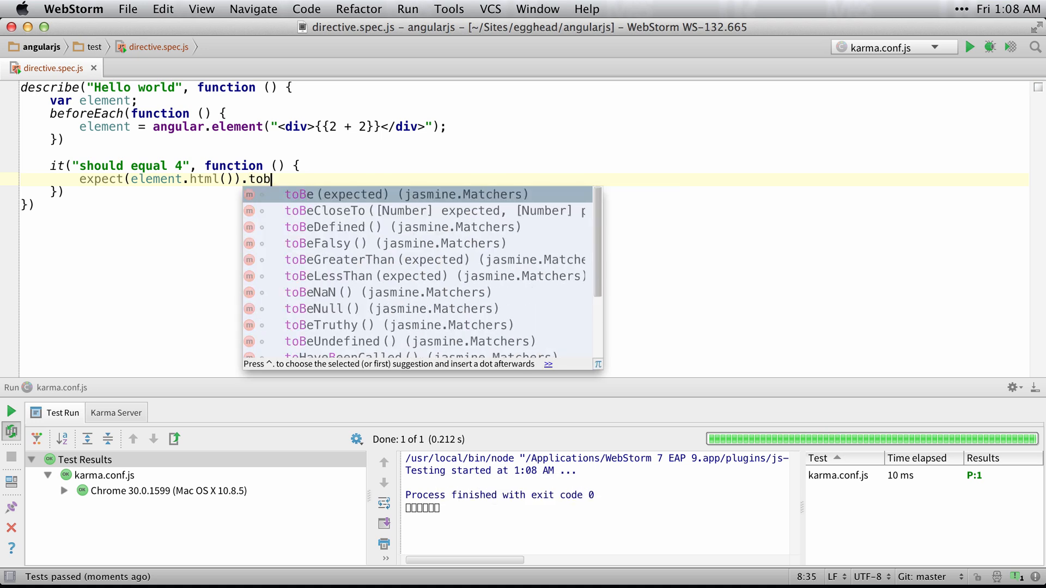
{"action": "type", "text": "e(\"4\");"}
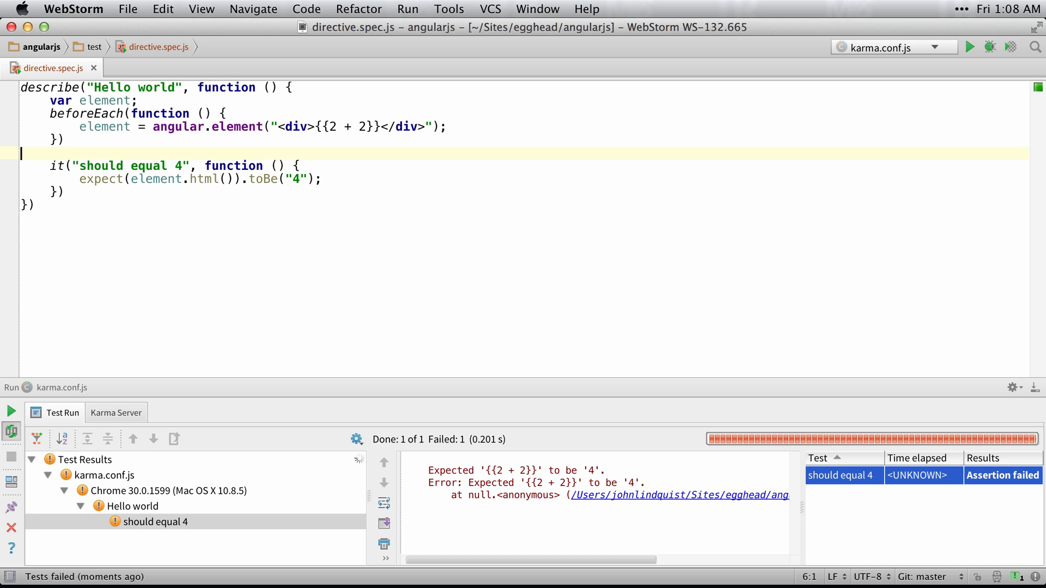
{"action": "left_click", "coordinate": [320, 127]}
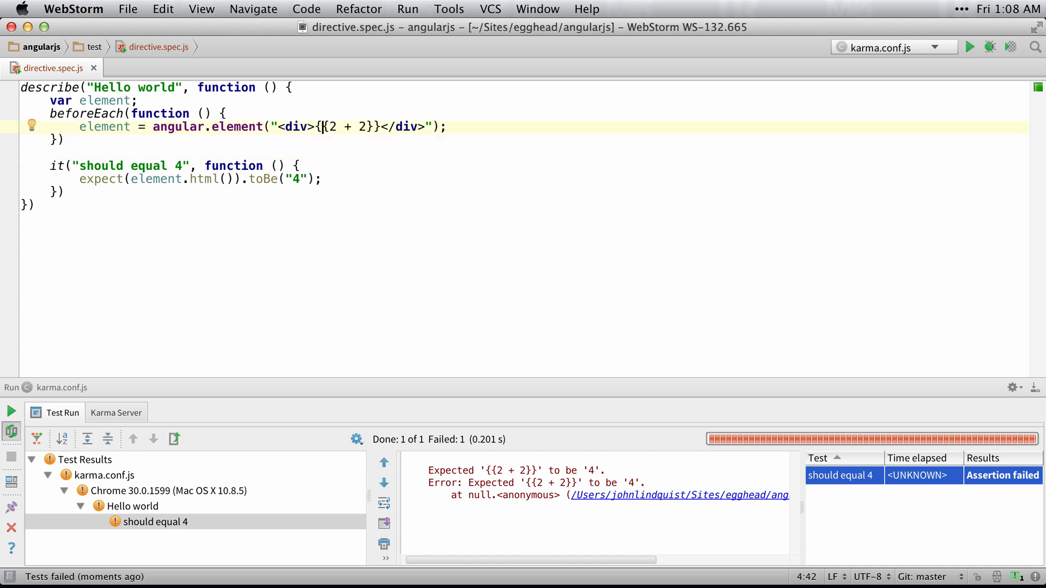
{"action": "mouse_move", "coordinate": [347, 259]}
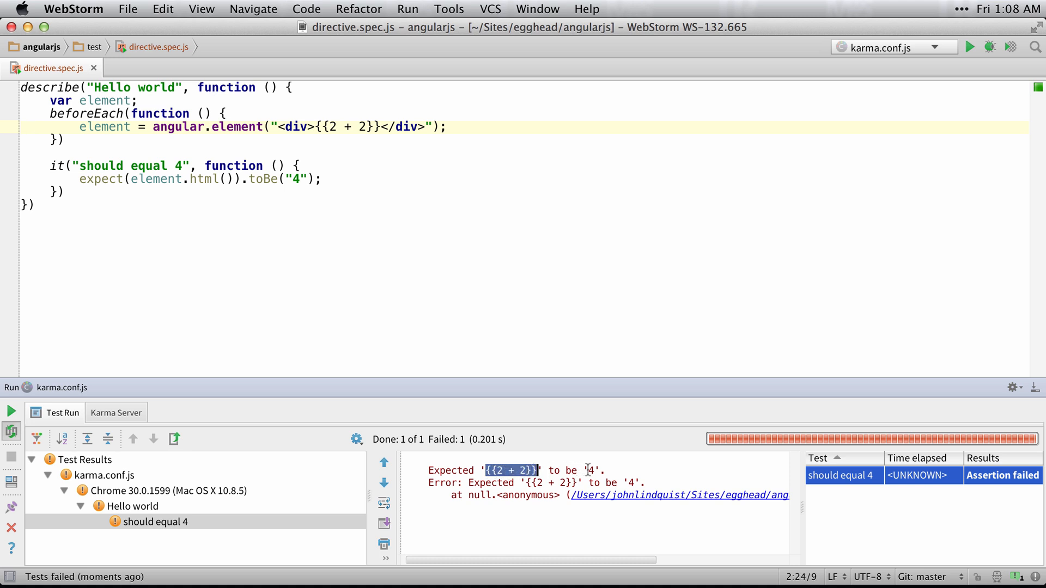
{"action": "left_click", "coordinate": [66, 140]}
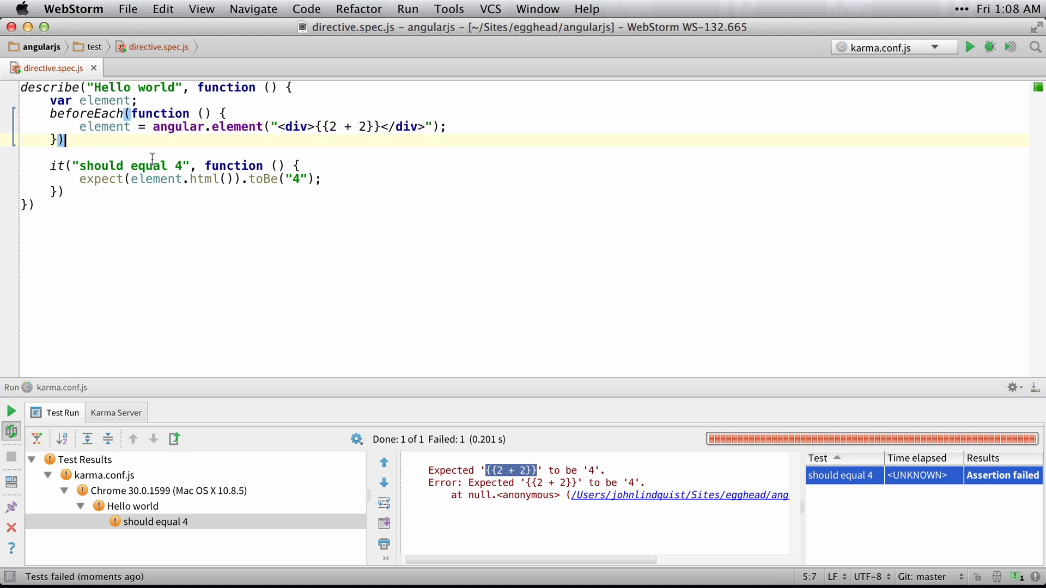
{"action": "left_click_drag", "start_coordinate": [128, 113], "coordinate": [65, 140]}
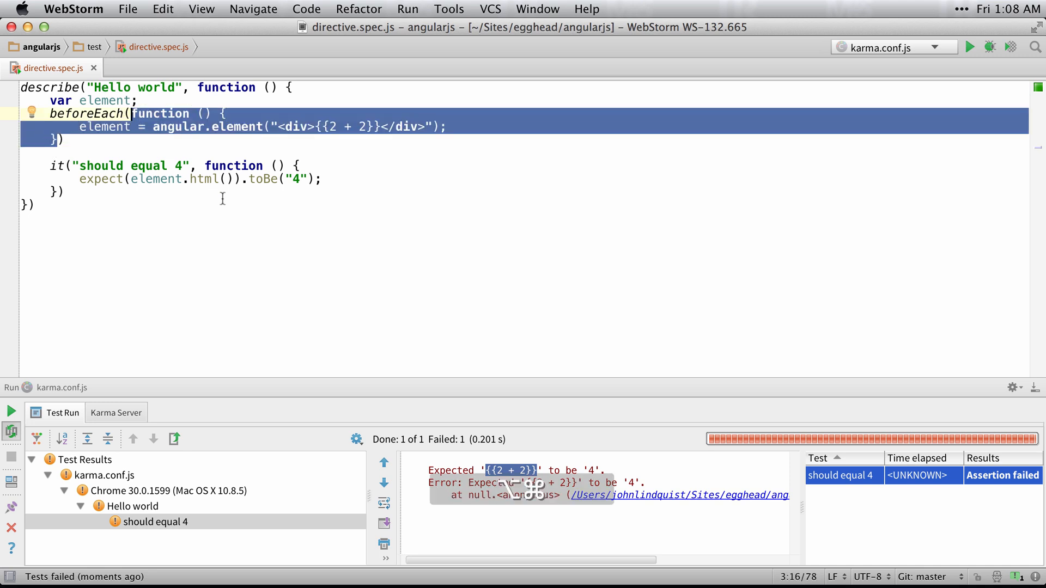
Wrap the beforeEach in inject($compile) and reassign element = $compile(element)
{"action": "left_click", "coordinate": [66, 140]}
{"action": "type", "text": "("}
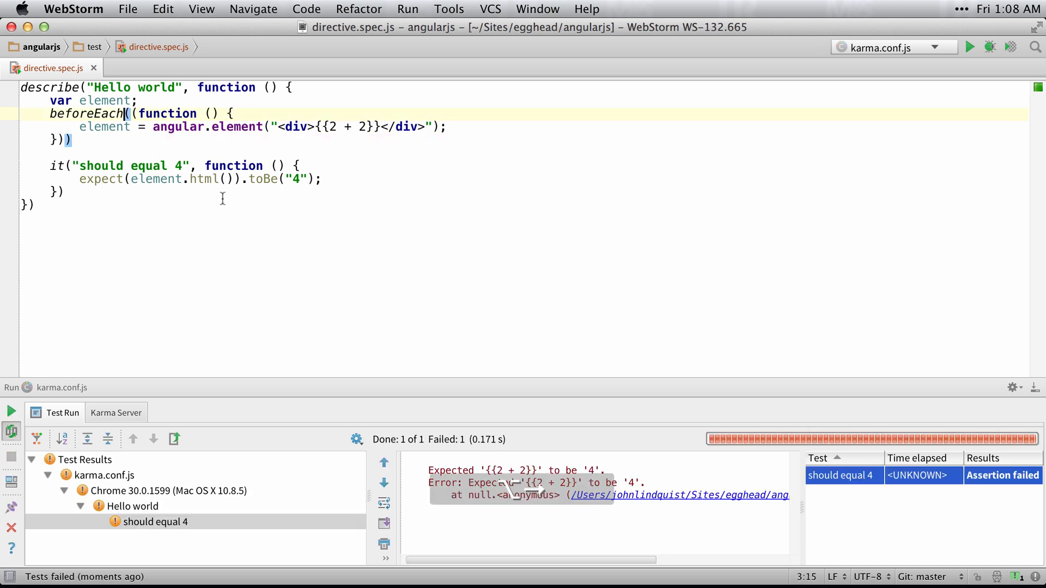
{"action": "type", "text": "inject("}
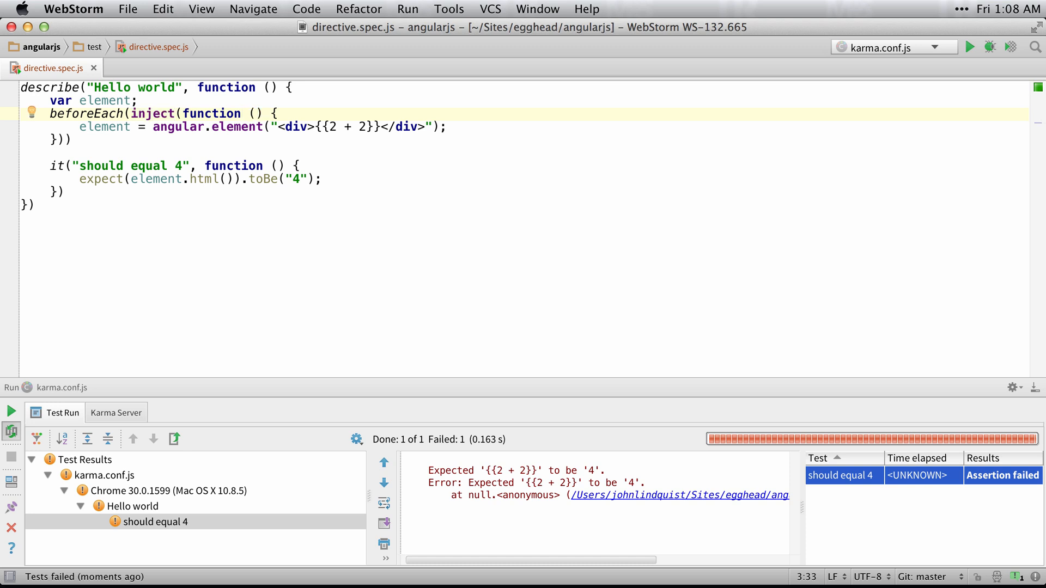
{"action": "type", "text": "$"}
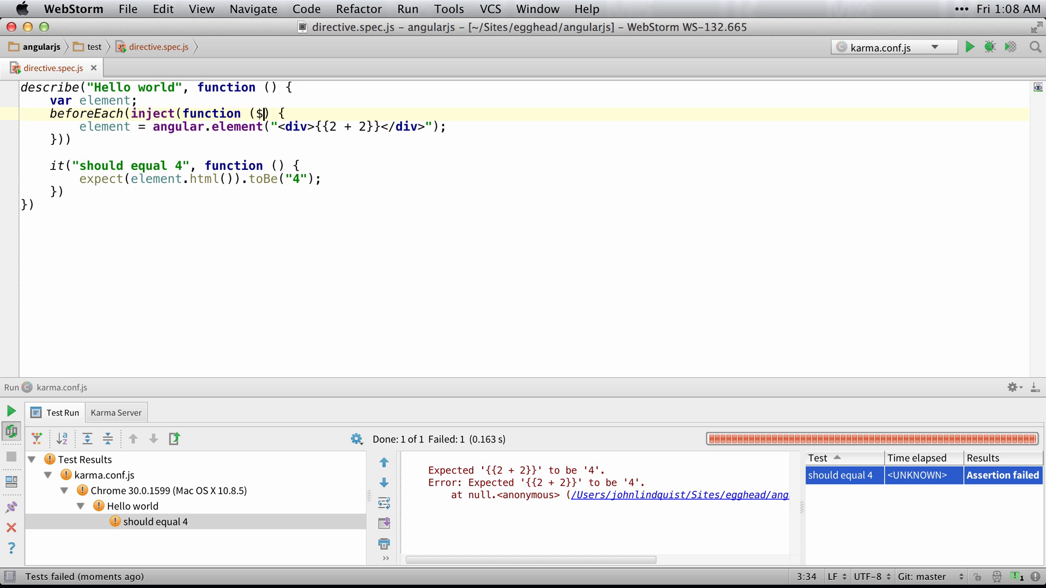
{"action": "type", "text": "compile"}
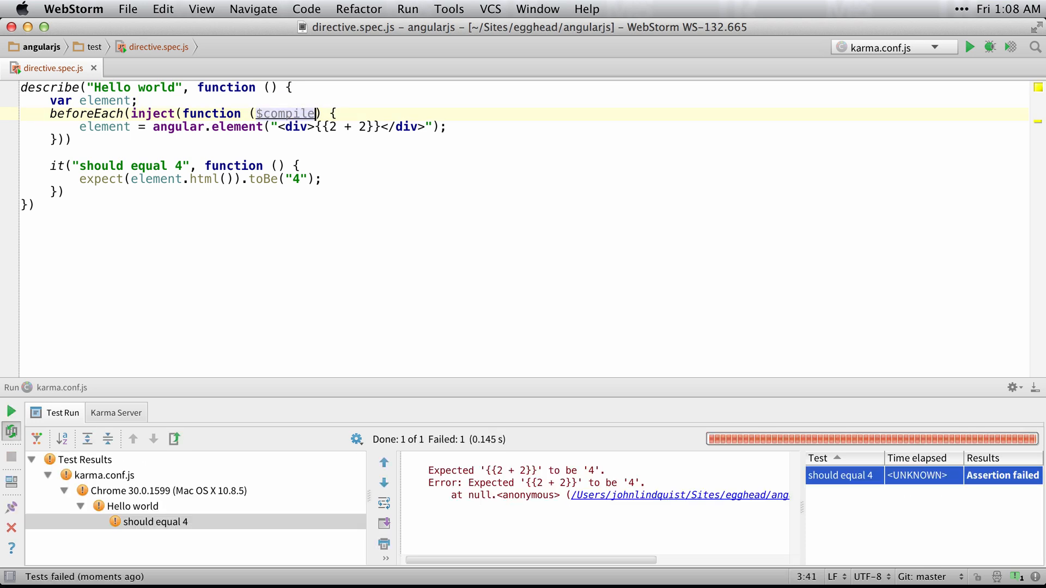
{"action": "type", "text": "element"}
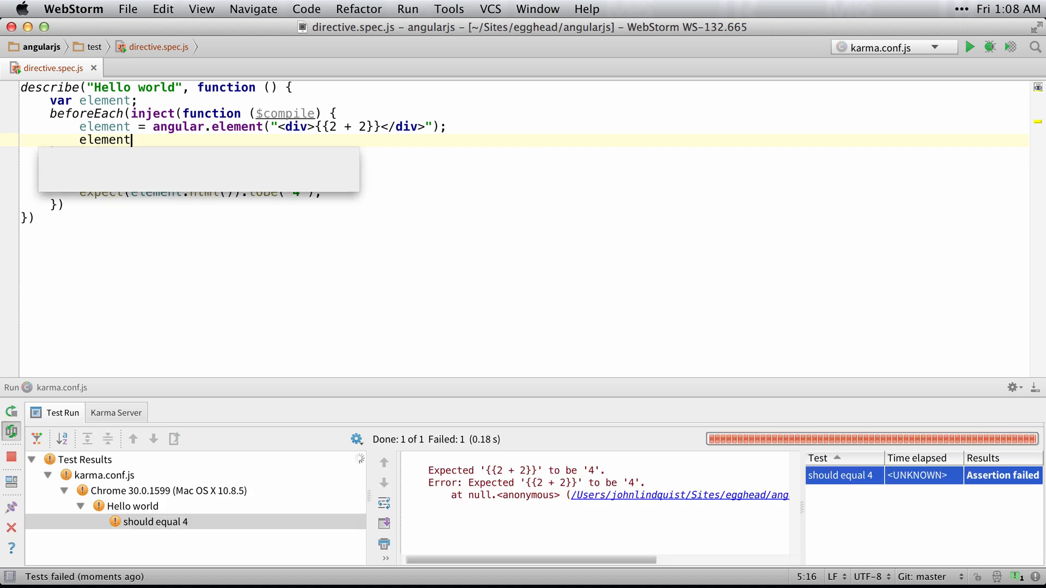
{"action": "type", "text": "= $compile(element"}
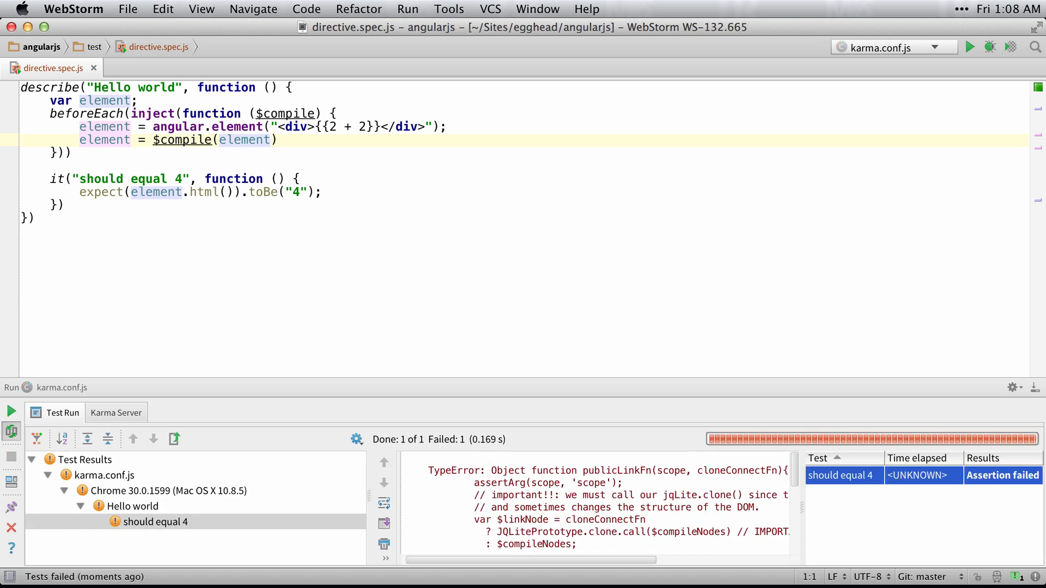
{"action": "left_click", "coordinate": [154, 139]}
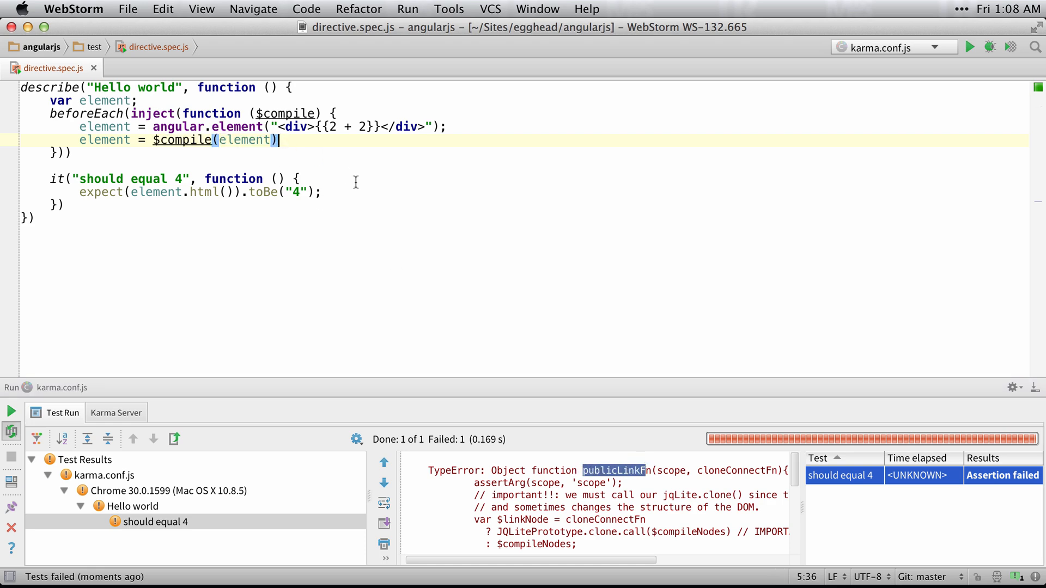
Inject $rootScope alongside $compile and invoke the compiled link function with $rootScope
{"action": "type", "text": "()"}
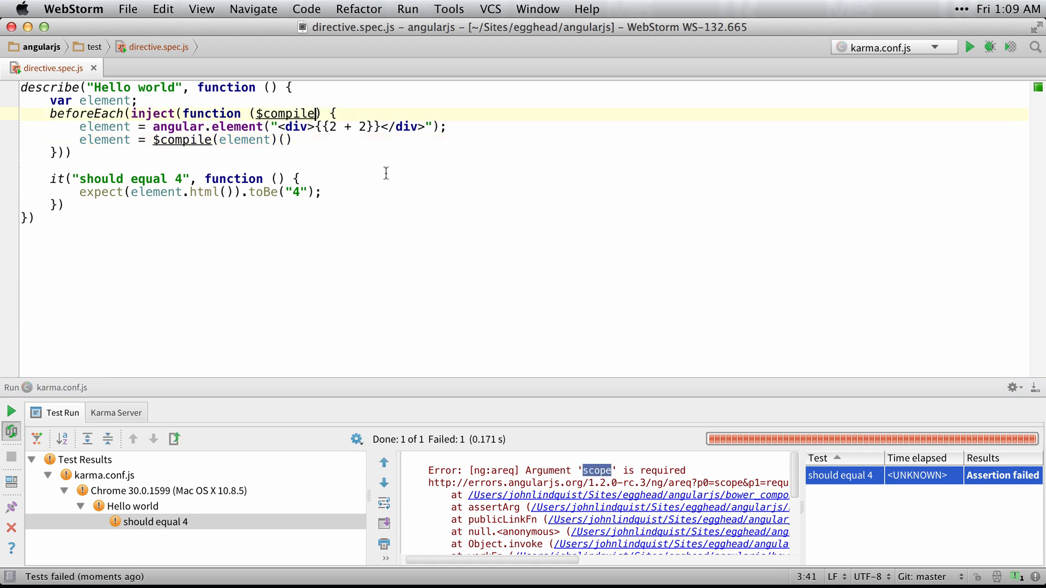
{"action": "type", "text": ", $"}
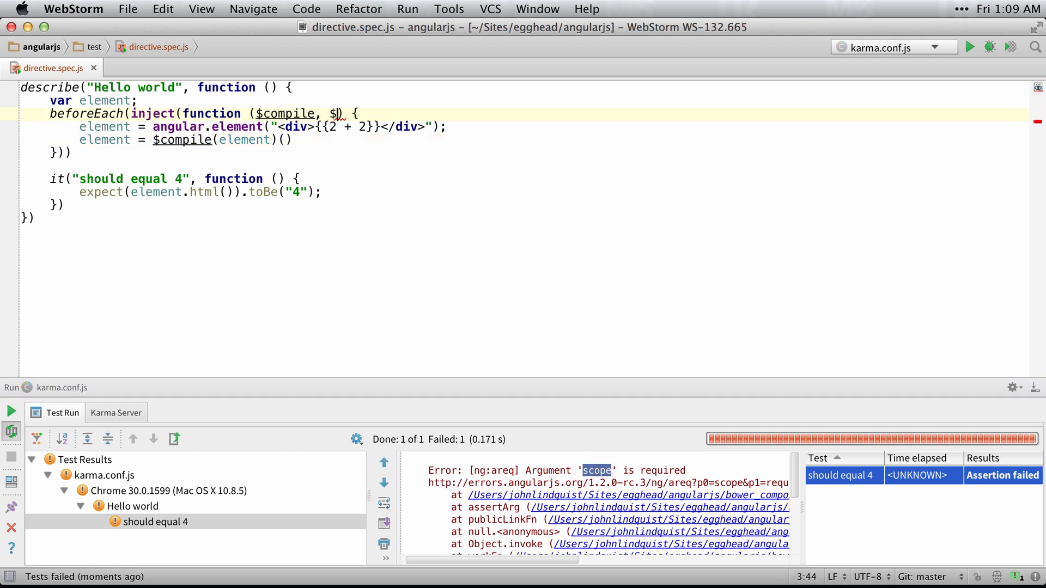
{"action": "type", "text": "rootScope"}
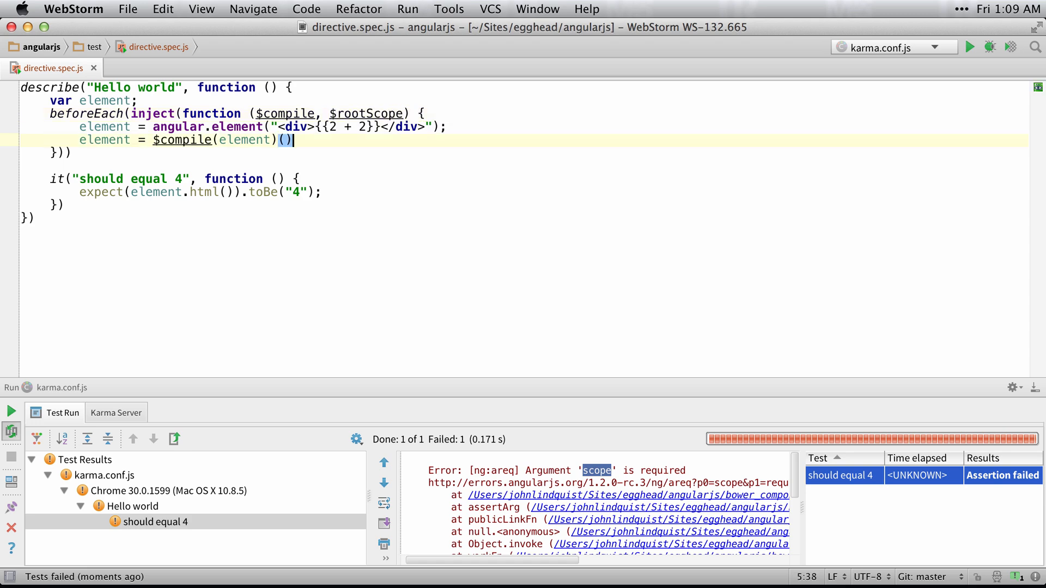
{"action": "type", "text": "$rootScope"}
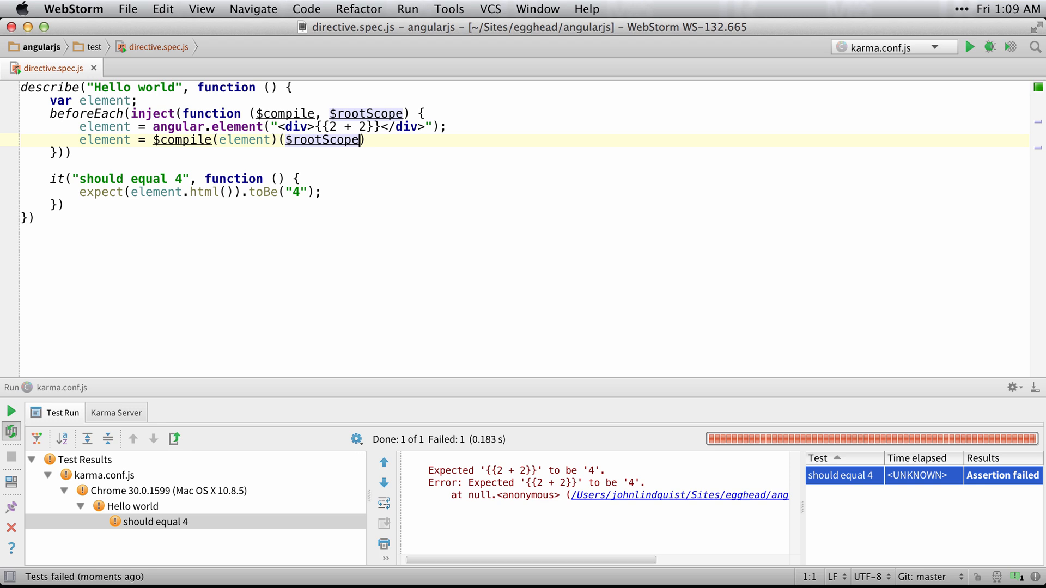
{"action": "mouse_move", "coordinate": [438, 436]}
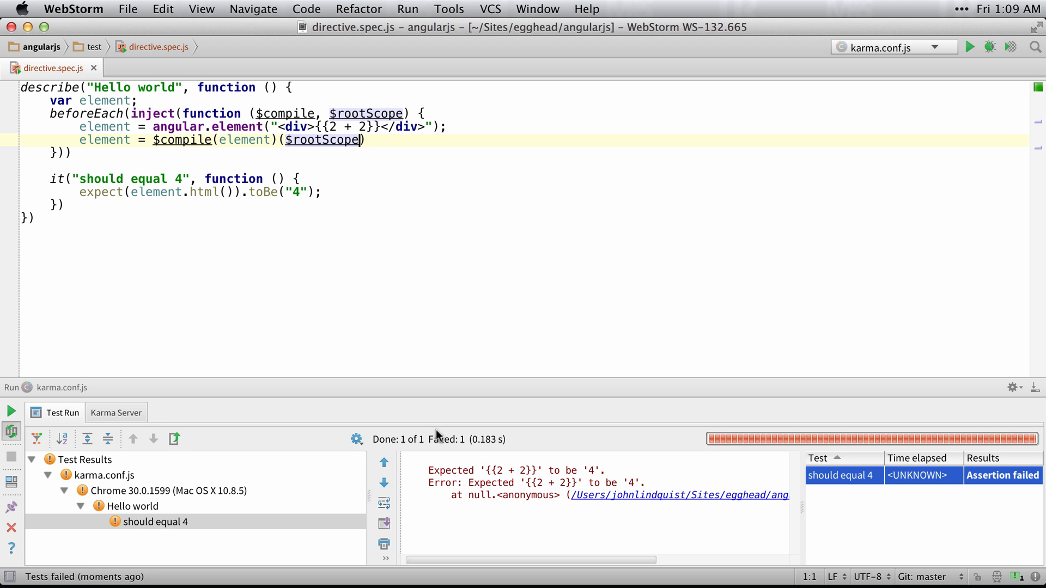
{"action": "mouse_move", "coordinate": [305, 176]}
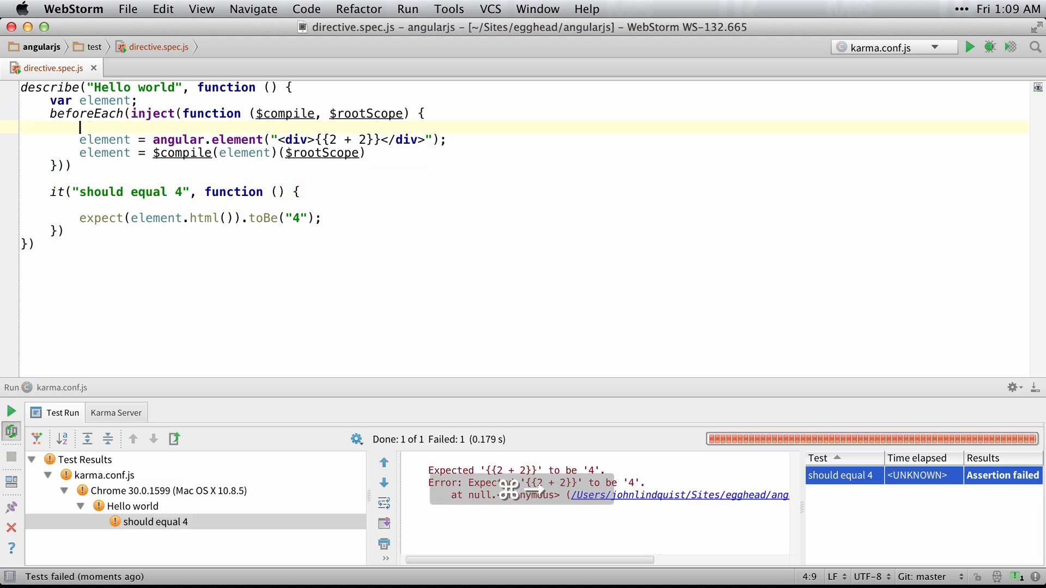
Store $rootScope in a shared $scope and call $scope.$digest() at the start of the spec
{"action": "type", "text": "$scope ="}
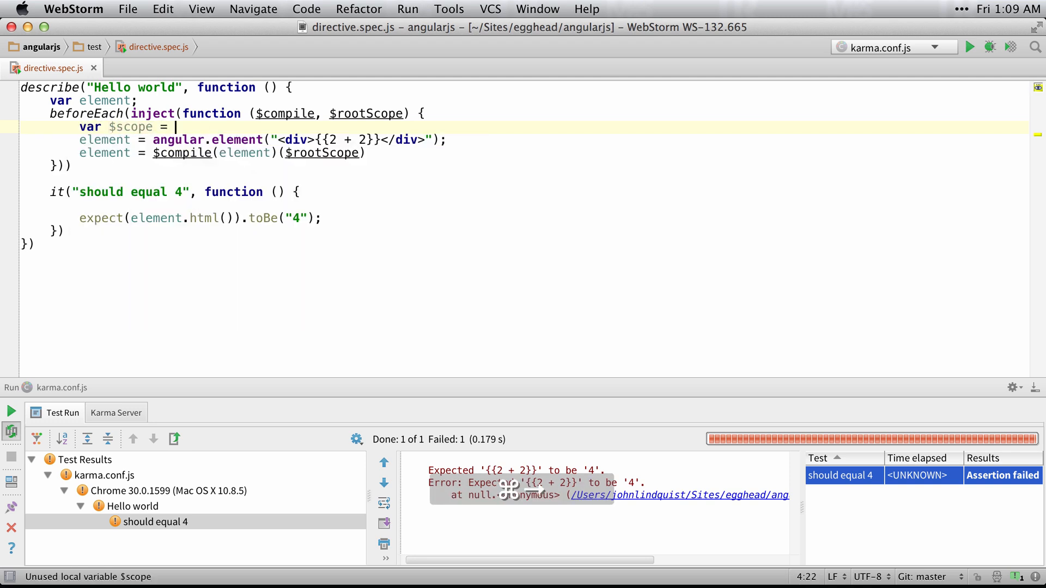
{"action": "type", "text": "$rootScope;"}
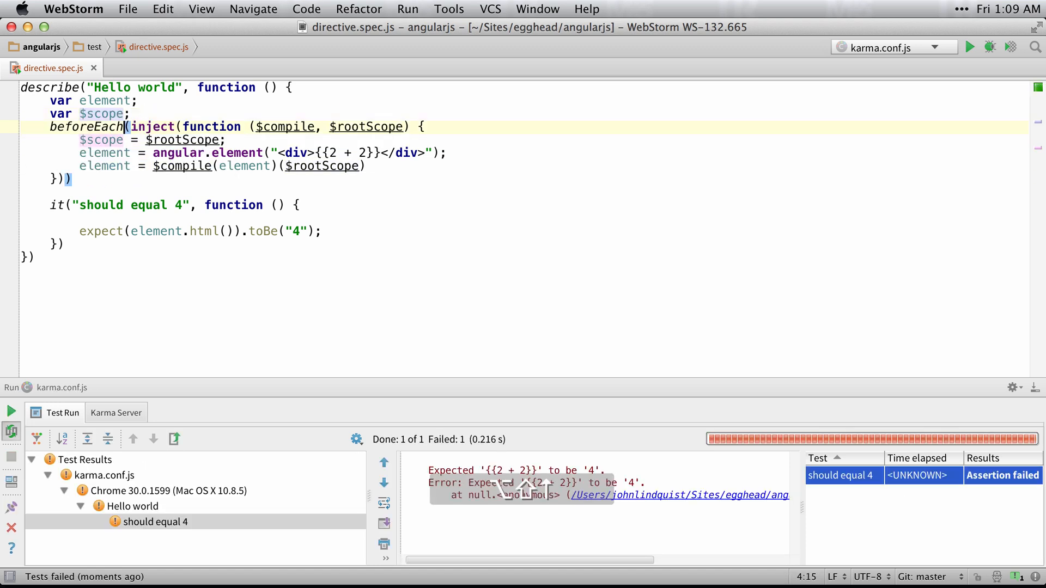
{"action": "left_click", "coordinate": [84, 217]}
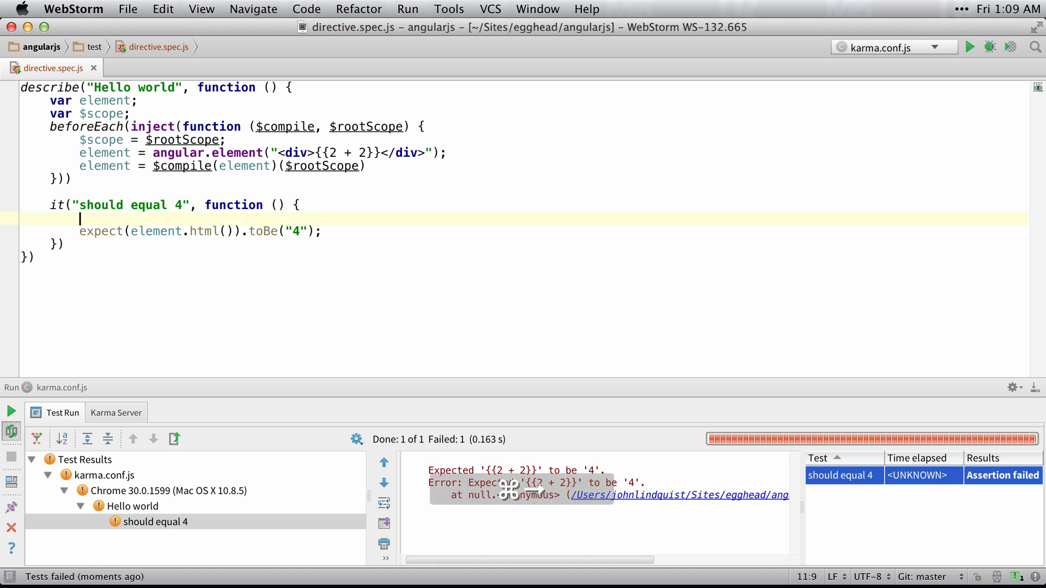
{"action": "type", "text": "$scope.$digest("}
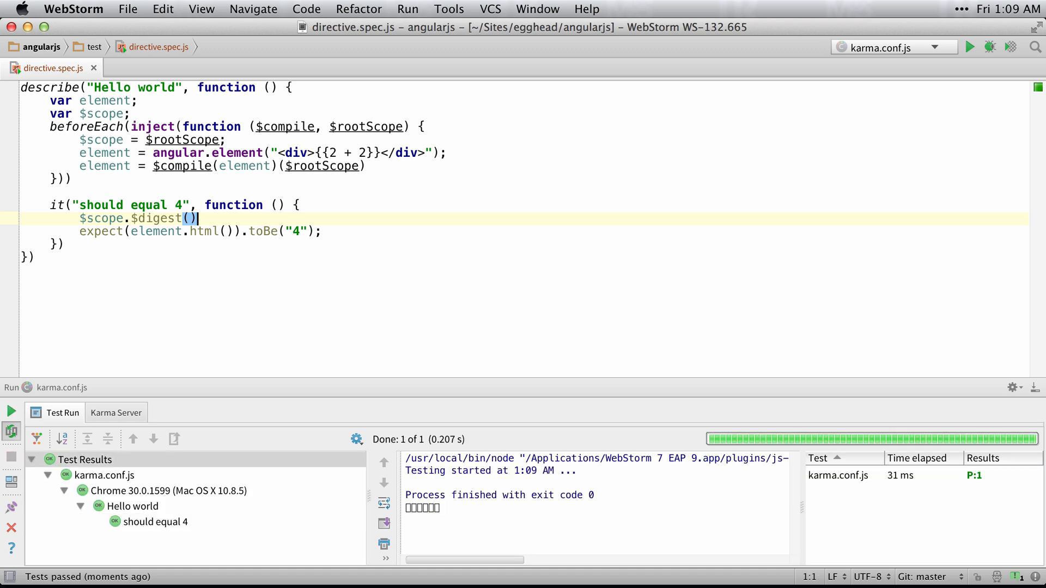
{"action": "left_click", "coordinate": [156, 522]}
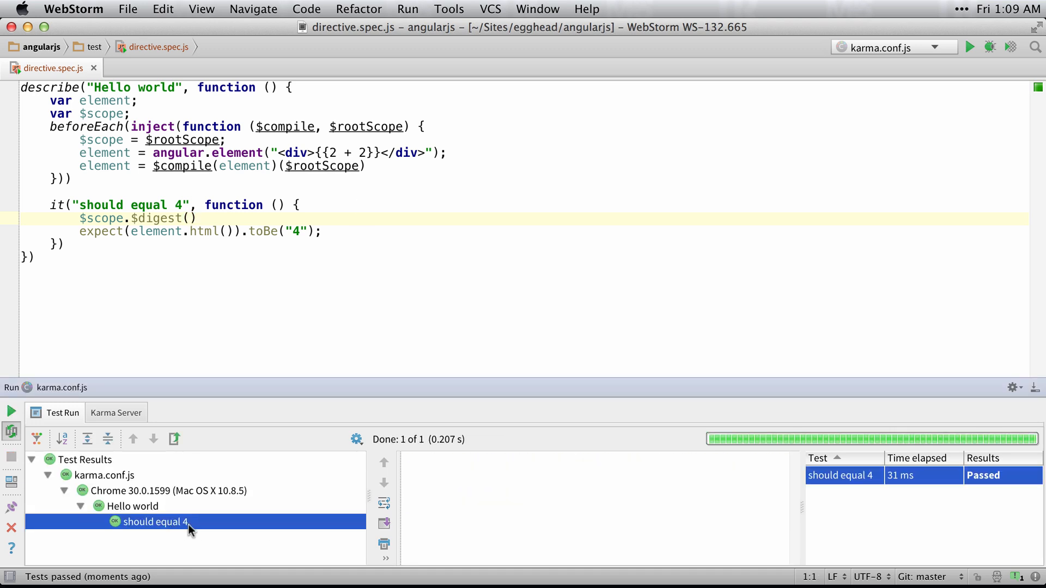
{"action": "left_click", "coordinate": [131, 231]}
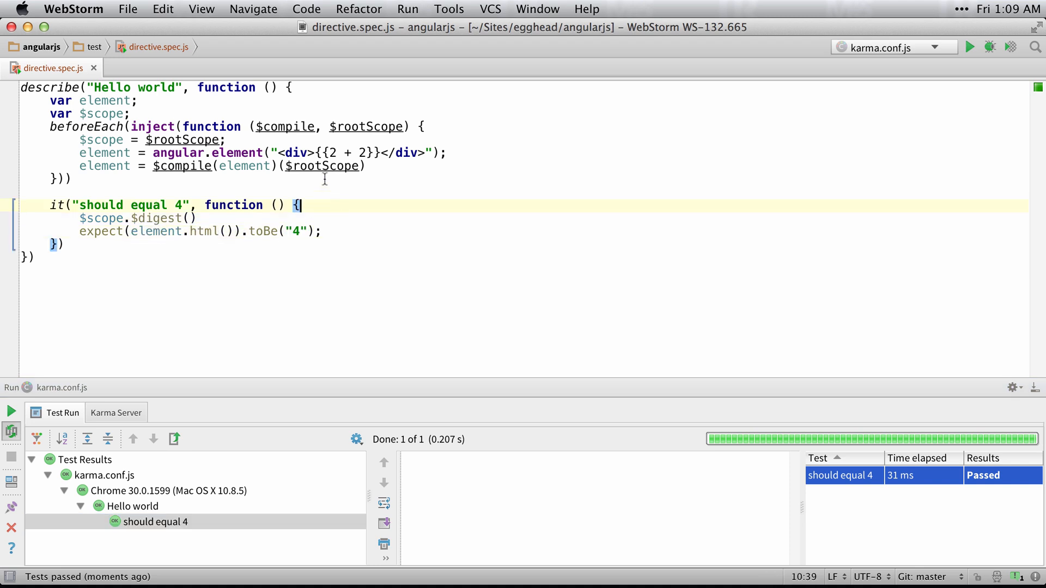
{"action": "double_click", "coordinate": [349, 152]}
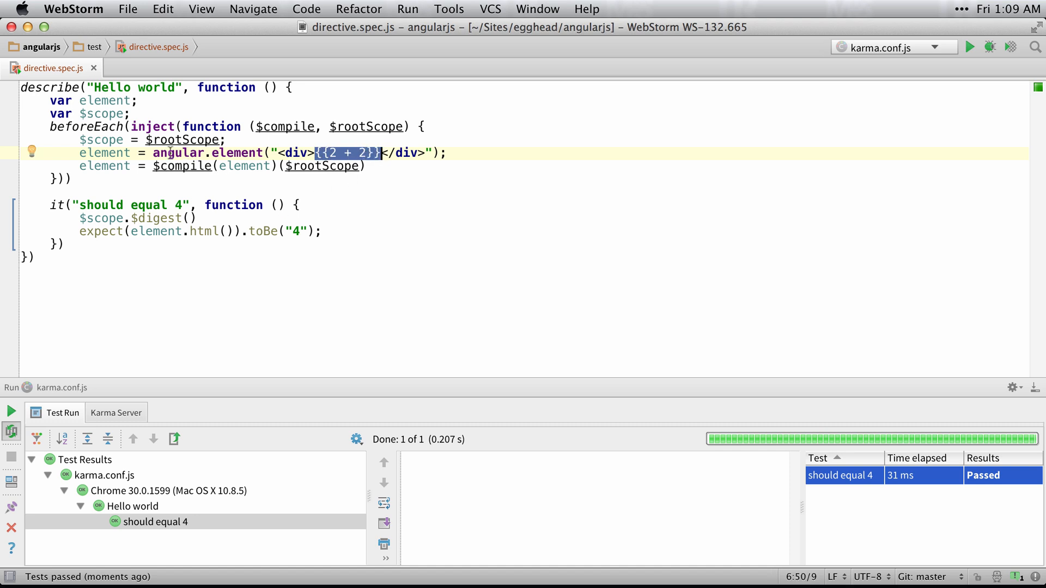
{"action": "double_click", "coordinate": [182, 167]}
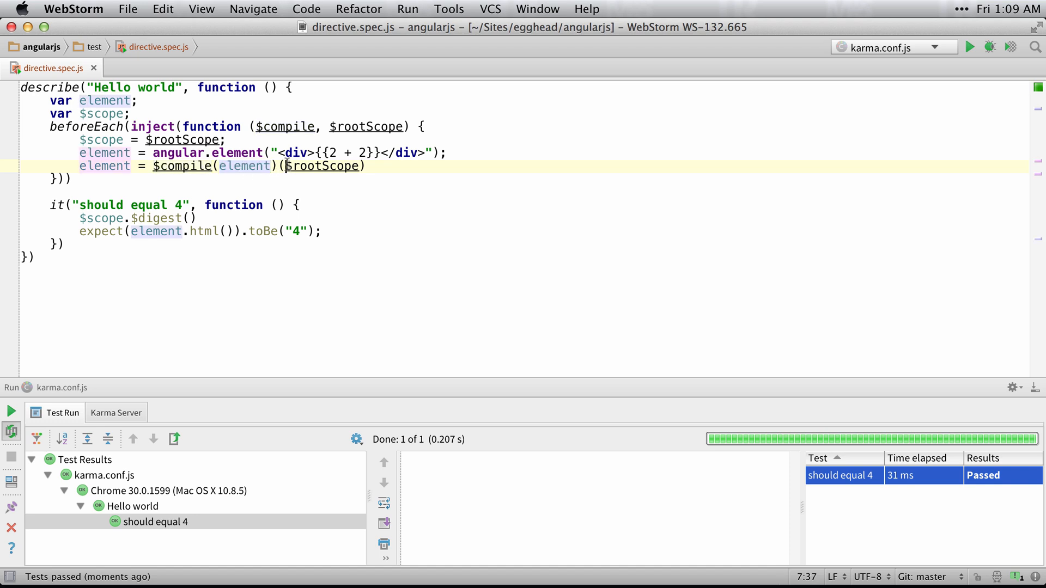
{"action": "double_click", "coordinate": [322, 166]}
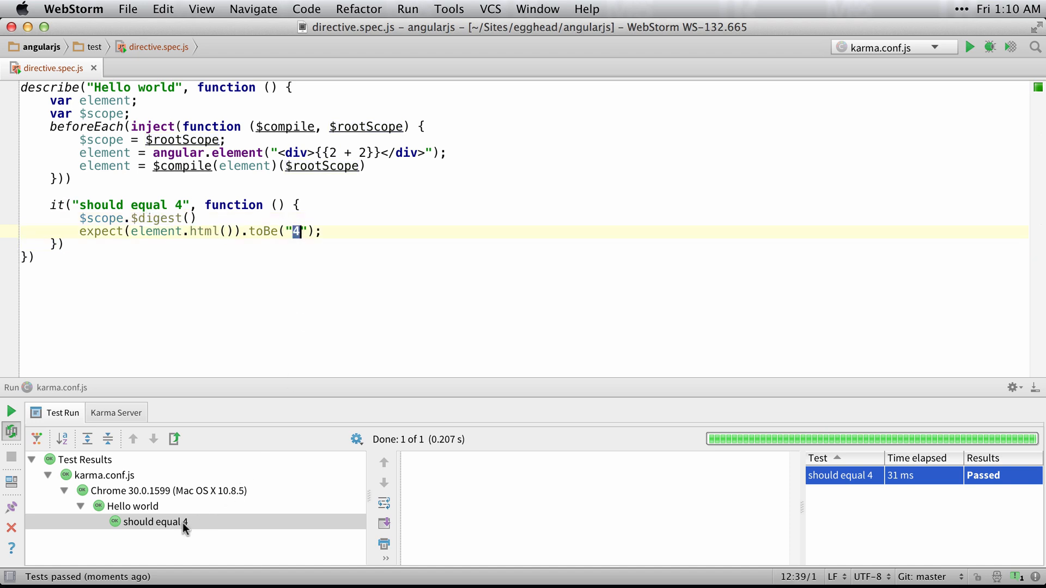
{"action": "left_click", "coordinate": [155, 522]}
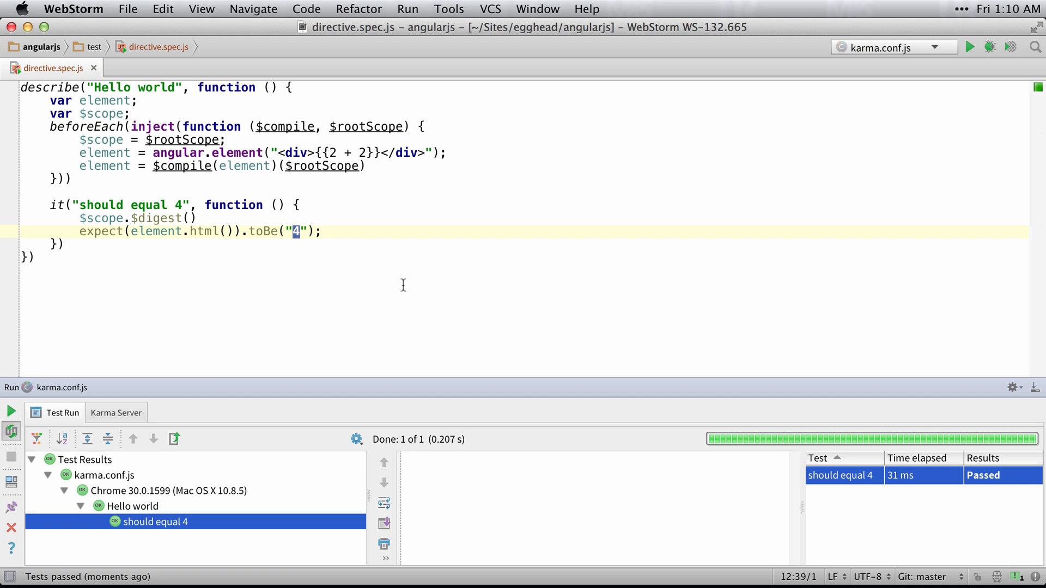